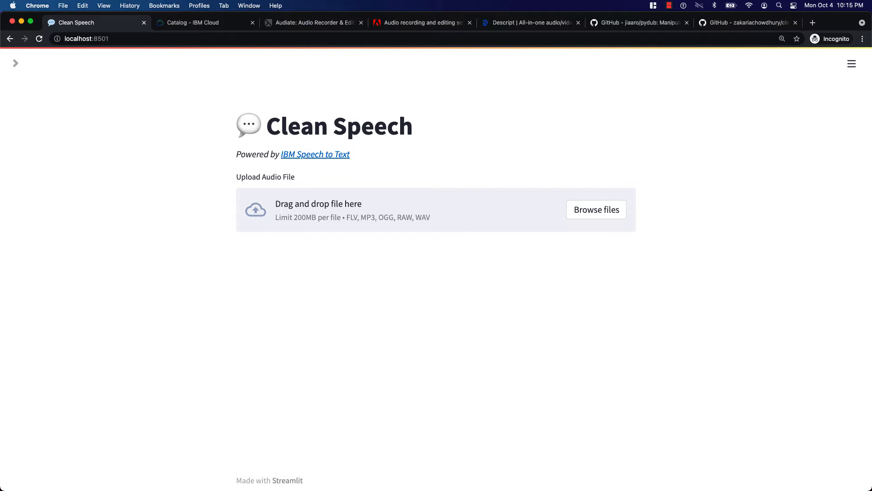
# Open the Speech to Text service from the IBM Cloud AI catalog to see its pricing plans
pyautogui.click(195, 23)
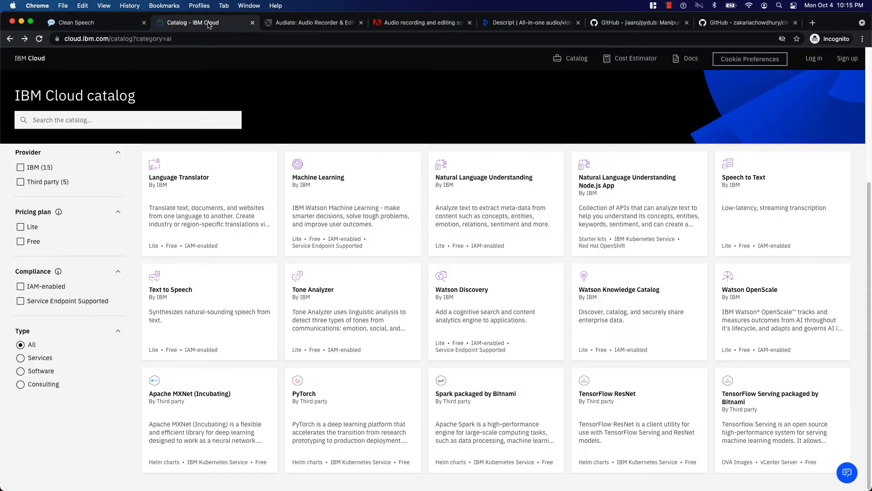
pyautogui.moveTo(829, 242)
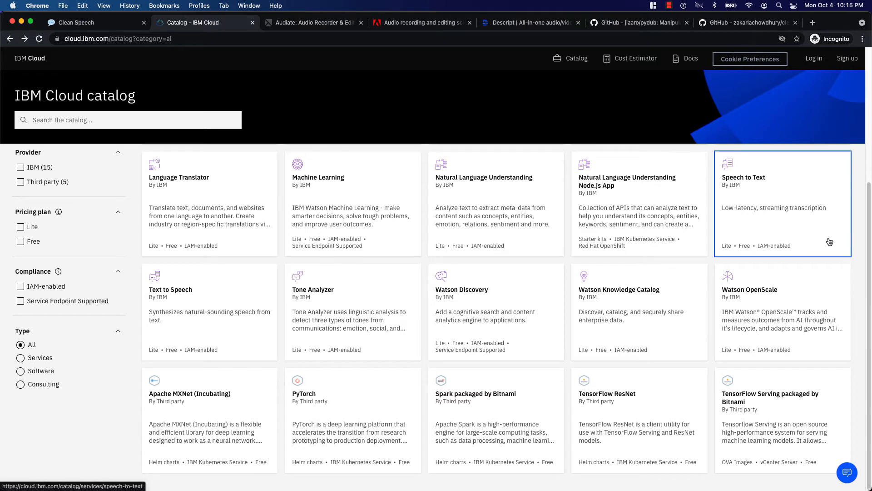
pyautogui.click(781, 202)
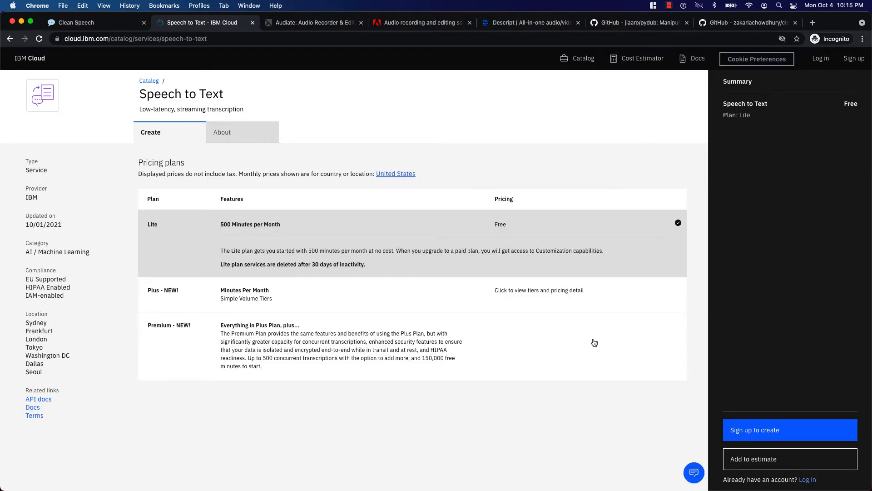
pyautogui.moveTo(378, 93)
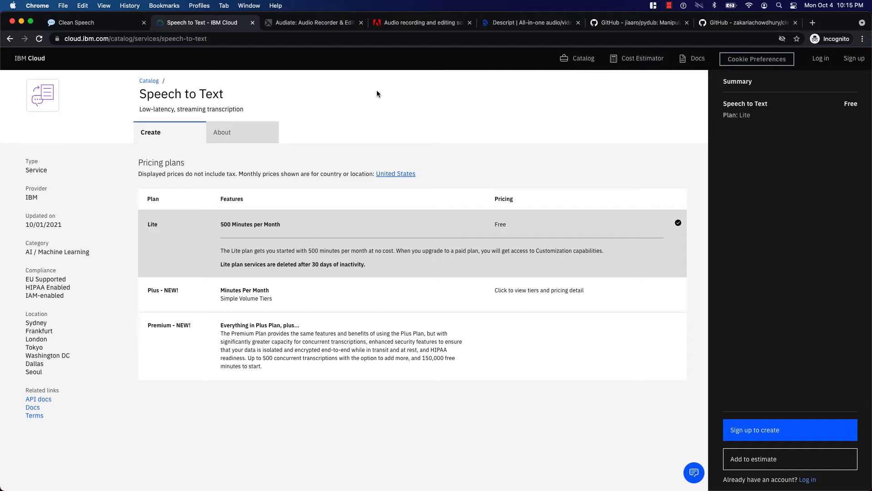
pyautogui.moveTo(315, 23)
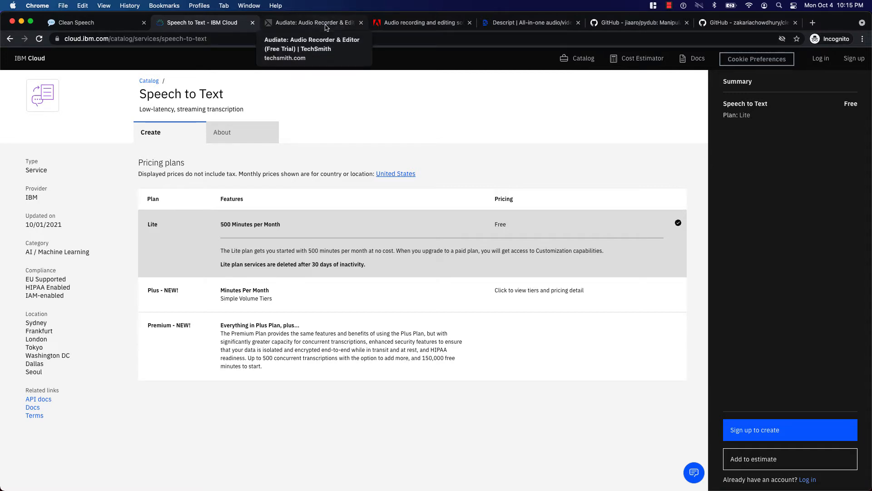
# Glance at the Audiate, Adobe Audition and Descript sites, then return to the Clean Speech app
pyautogui.click(314, 22)
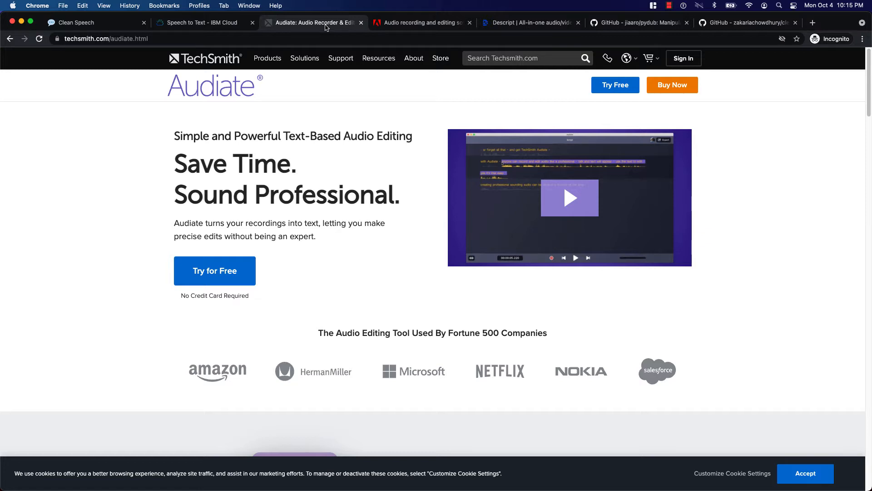
pyautogui.click(420, 22)
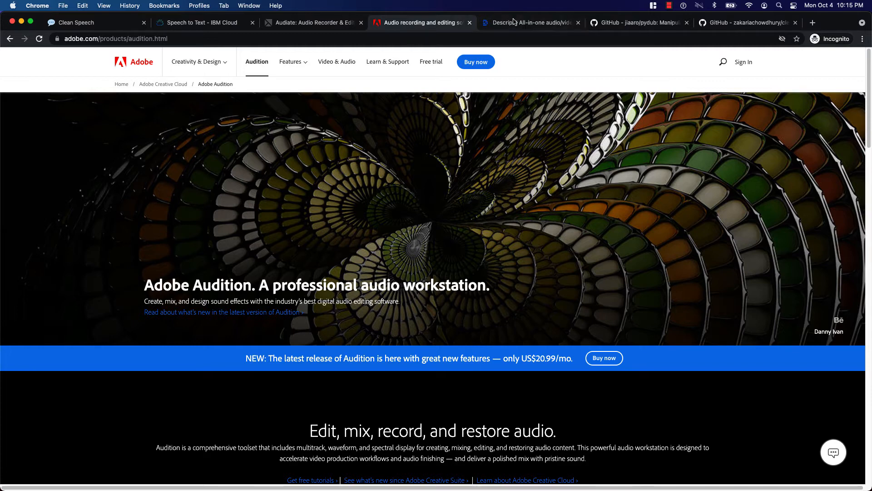
pyautogui.click(528, 23)
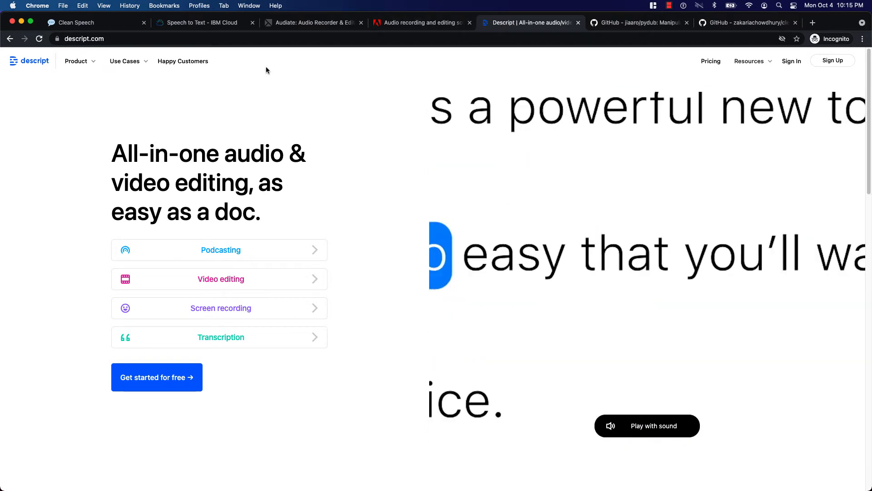
pyautogui.click(89, 22)
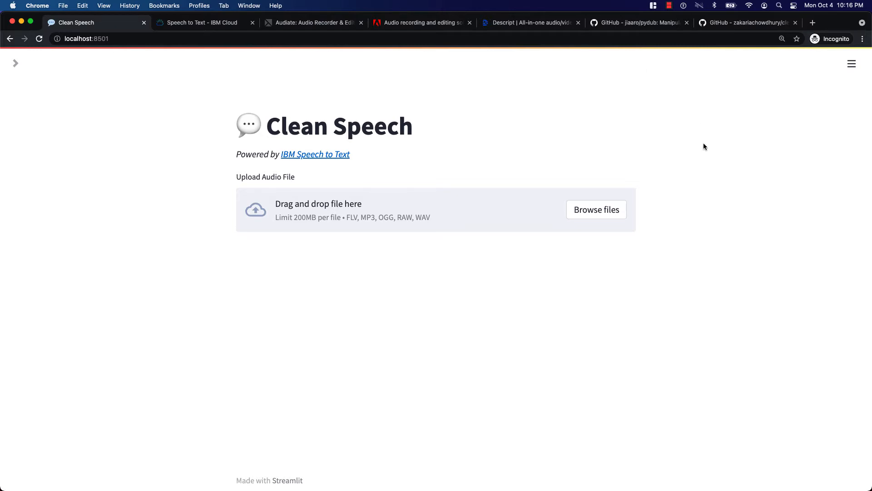
# Upload sample.wav and play the original recording, then the cleaned 4-second 'this is a sample text' audio
pyautogui.click(596, 210)
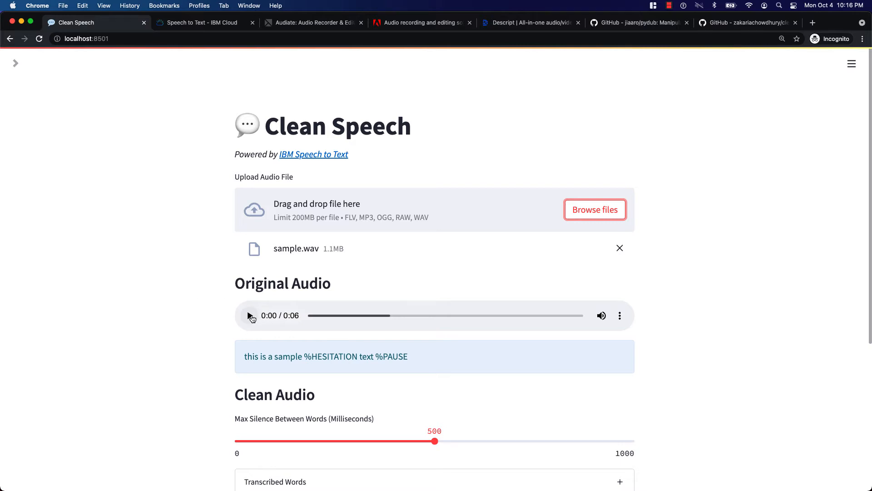
pyautogui.click(249, 316)
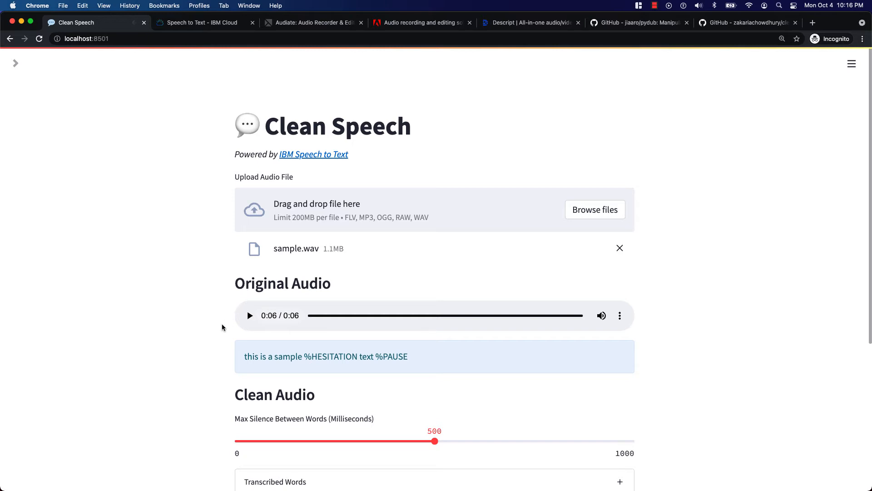
pyautogui.scroll(-3)
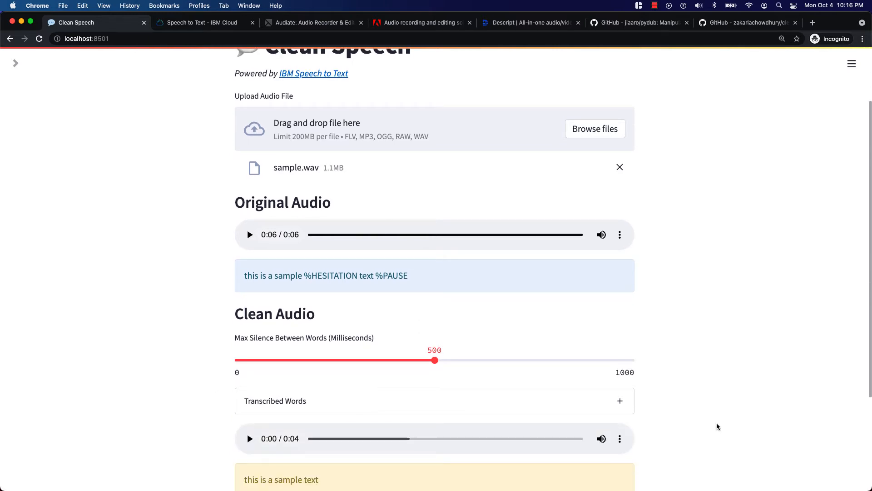
pyautogui.scroll(-3)
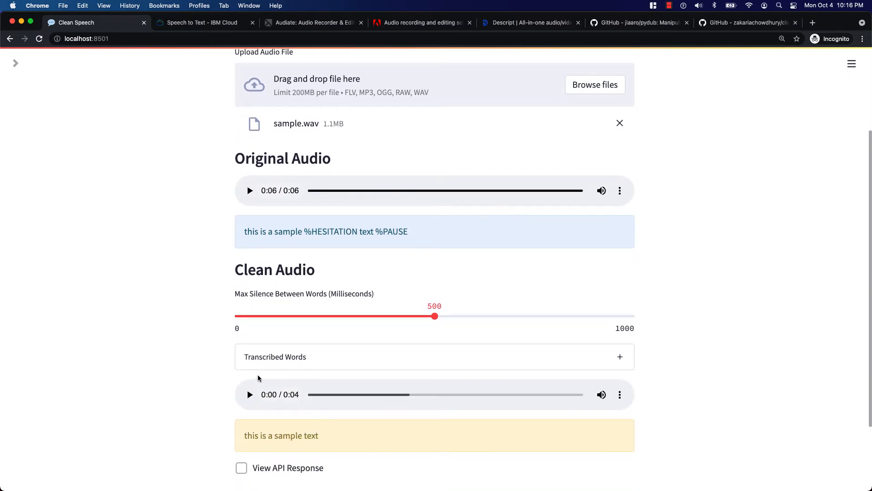
pyautogui.click(249, 394)
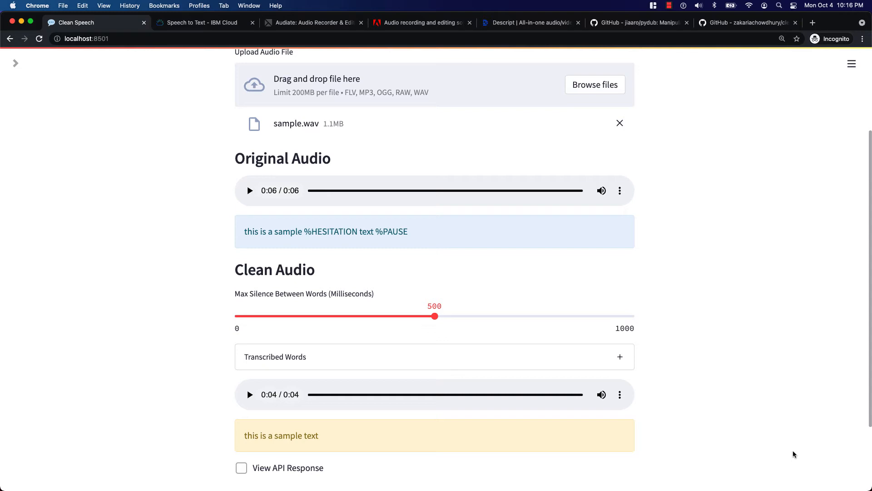
pyautogui.moveTo(690, 383)
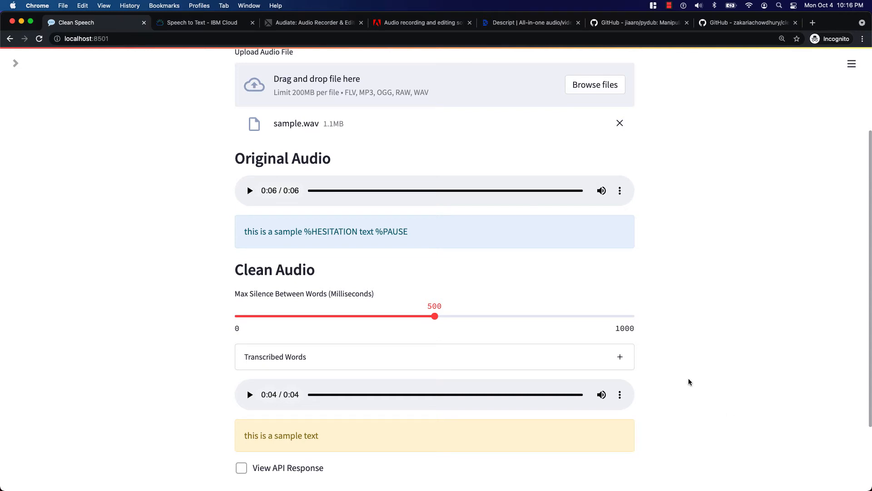
# Reduce Max Silence Between Words from 500 to 0 ms and play the 2-second cleaned audio
pyautogui.moveTo(435, 316); pyautogui.dragTo(270, 317)
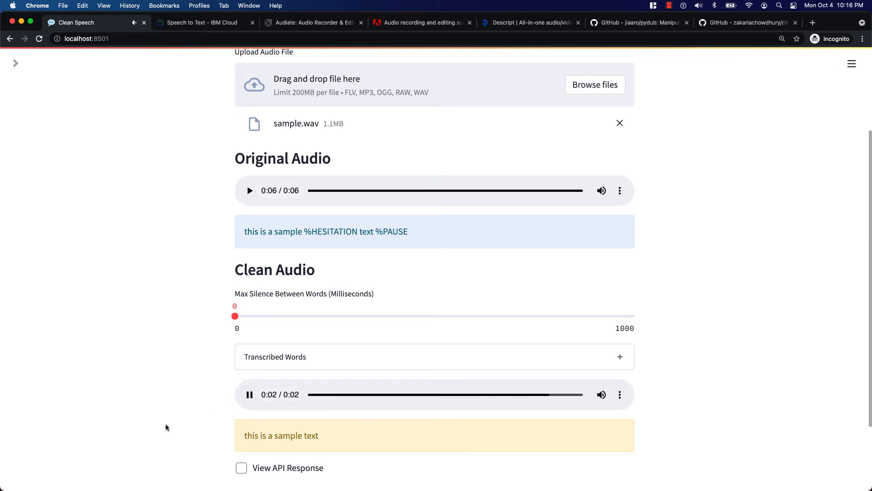
pyautogui.click(249, 394)
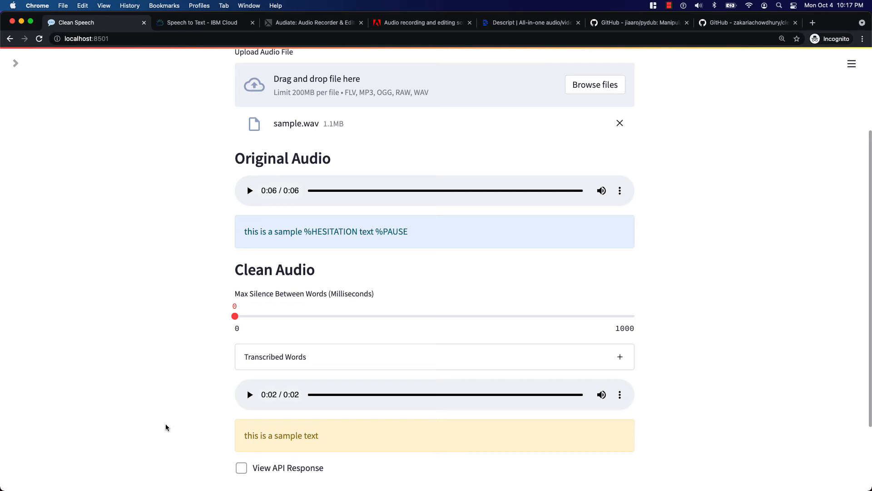
# Enable View API Response and scroll through the JSON listing each word with start and end timestamps
pyautogui.click(241, 467)
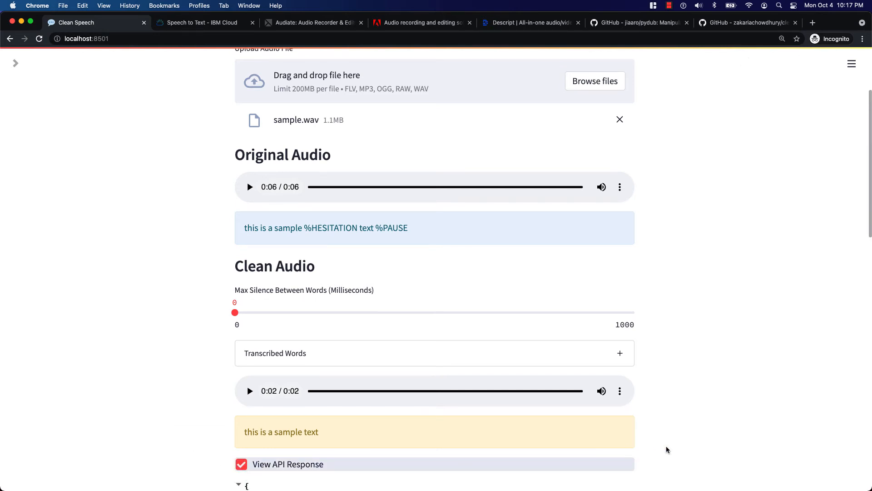
pyautogui.scroll(-3)
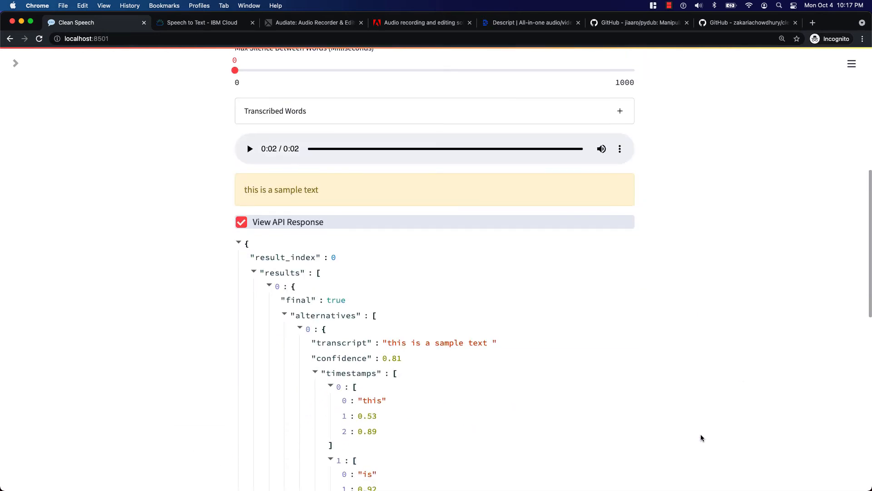
pyautogui.scroll(-3)
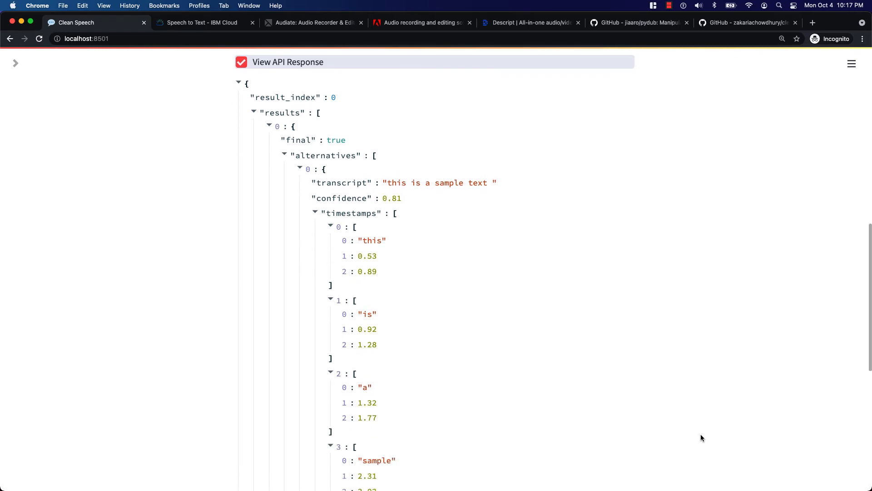
pyautogui.scroll(-3)
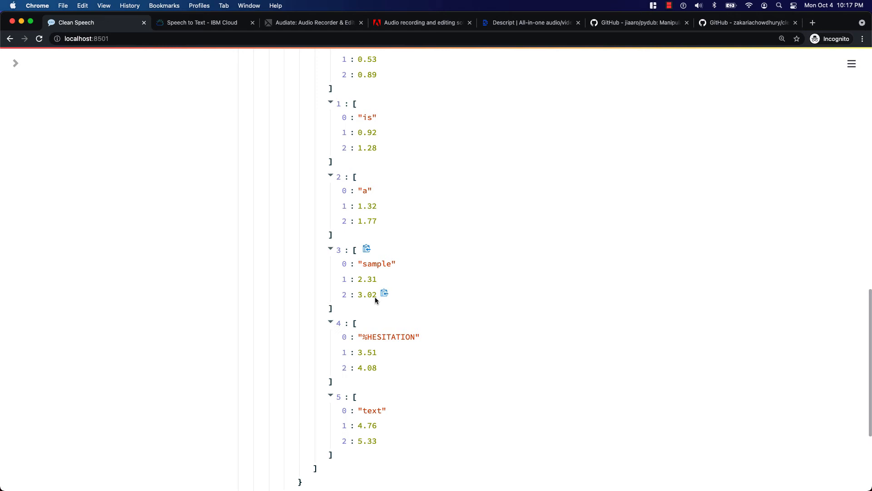
pyautogui.moveTo(413, 345)
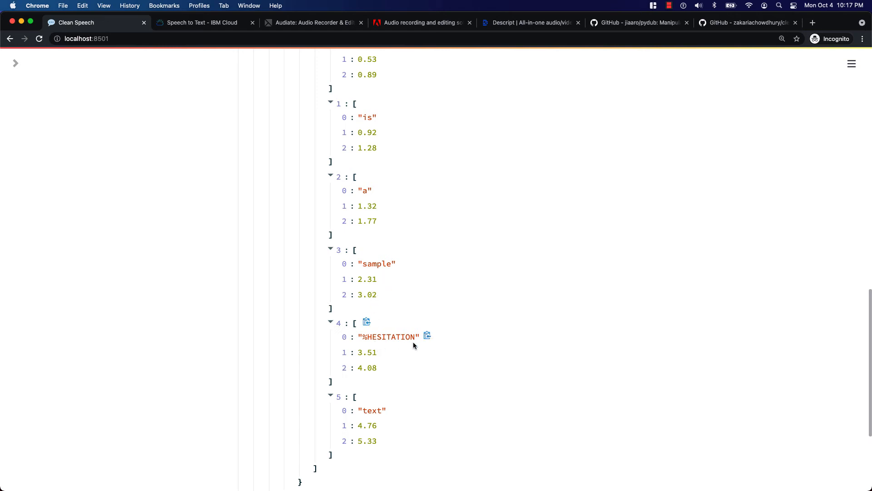
pyautogui.scroll(3)
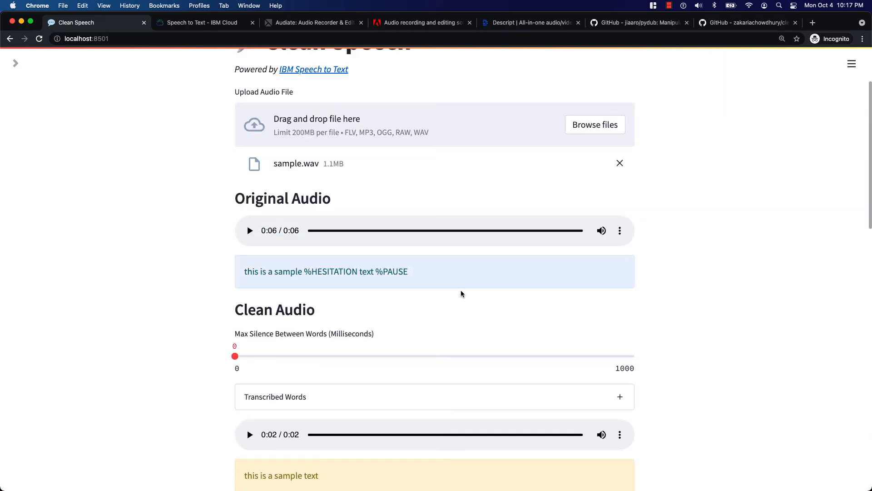
pyautogui.click(242, 367)
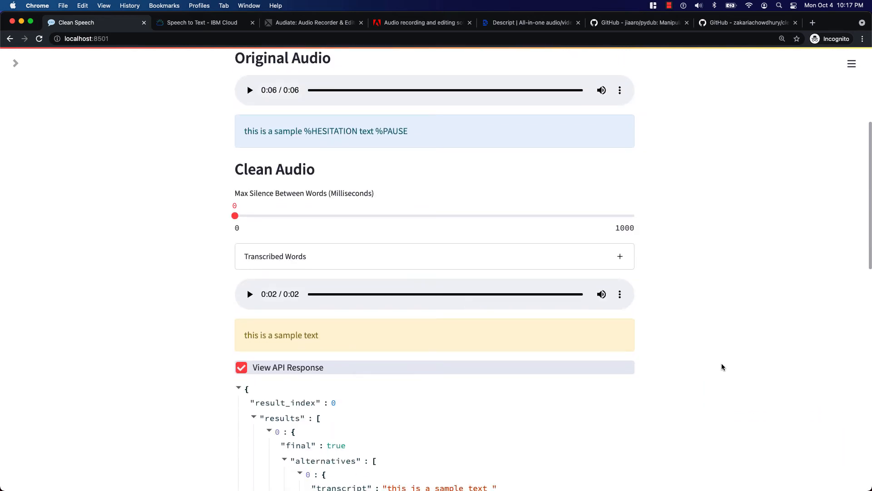
# Remove the word 'sample' from the transcribed words and play the cleaned audio without it
pyautogui.click(620, 256)
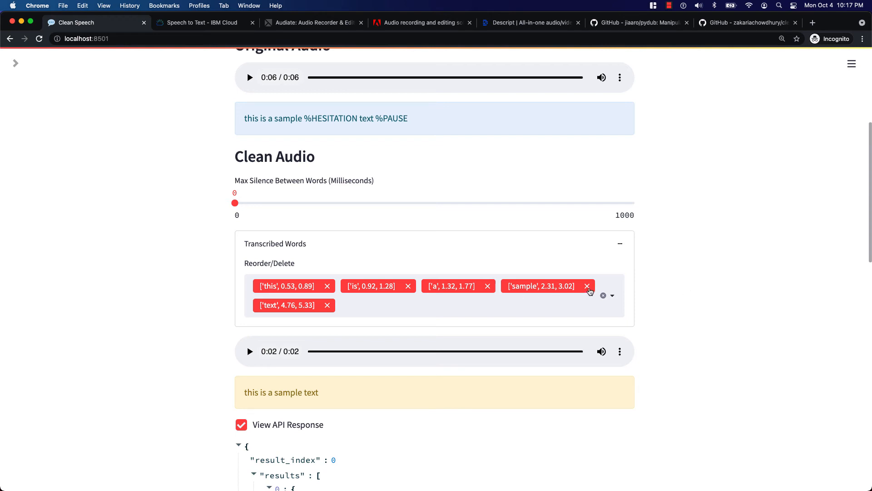
pyautogui.click(587, 285)
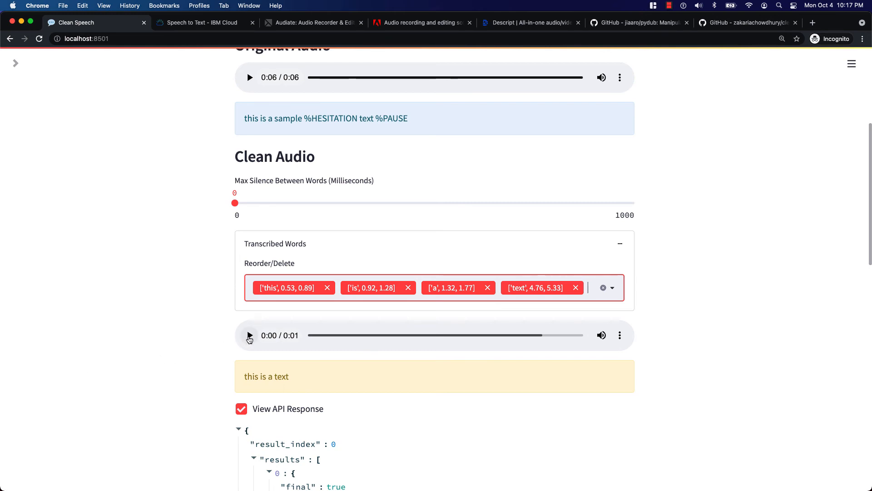
pyautogui.click(249, 335)
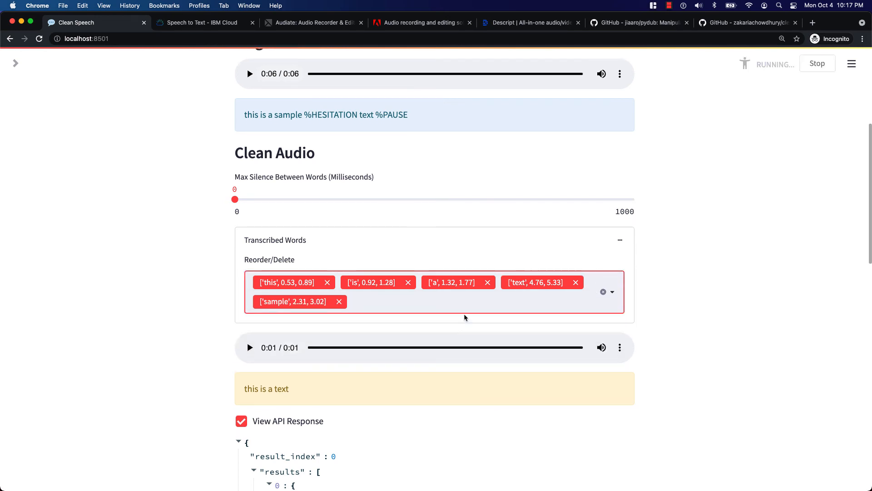
# Play the reordered audio 'this is a text sample', then switch to the clean-speech GitHub repository
pyautogui.click(250, 347)
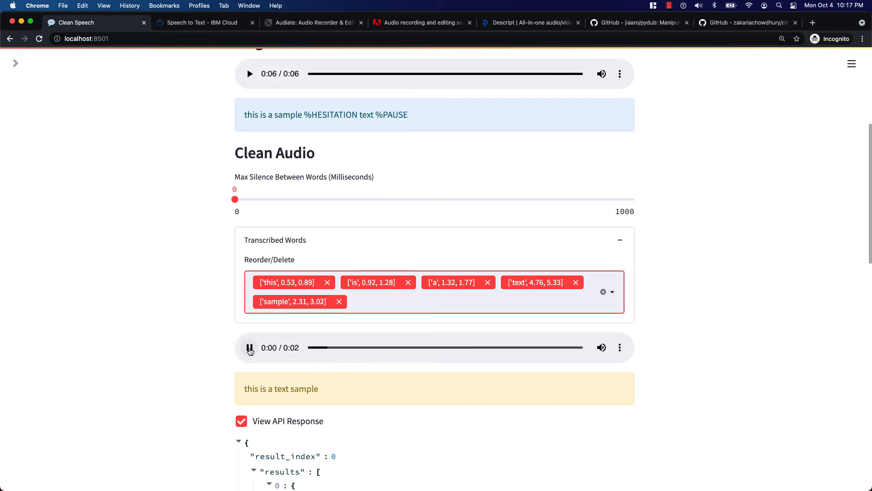
pyautogui.click(250, 347)
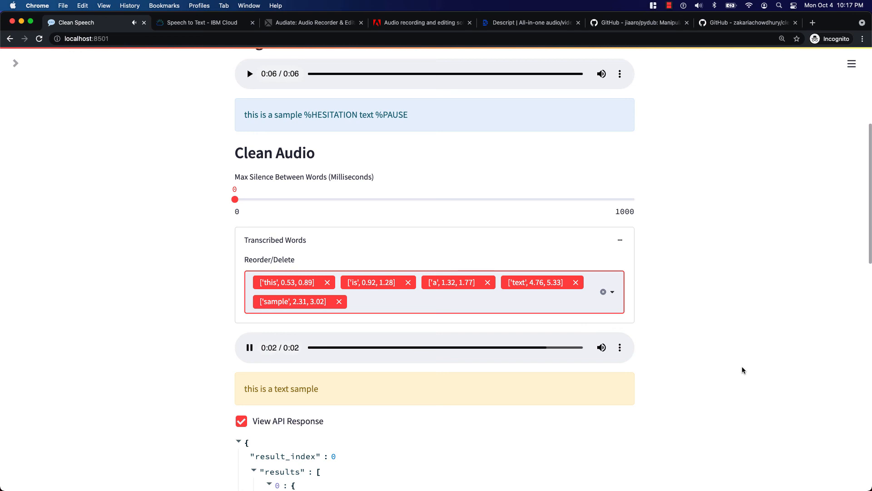
pyautogui.click(249, 347)
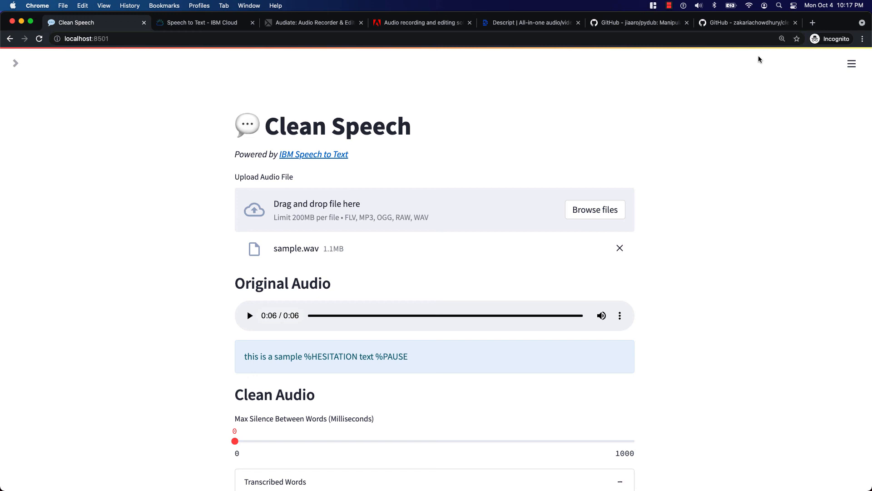
pyautogui.click(747, 22)
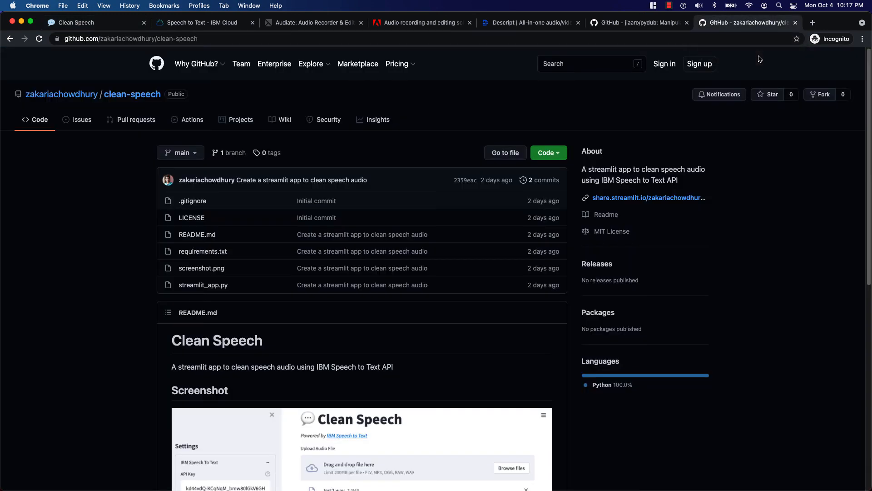